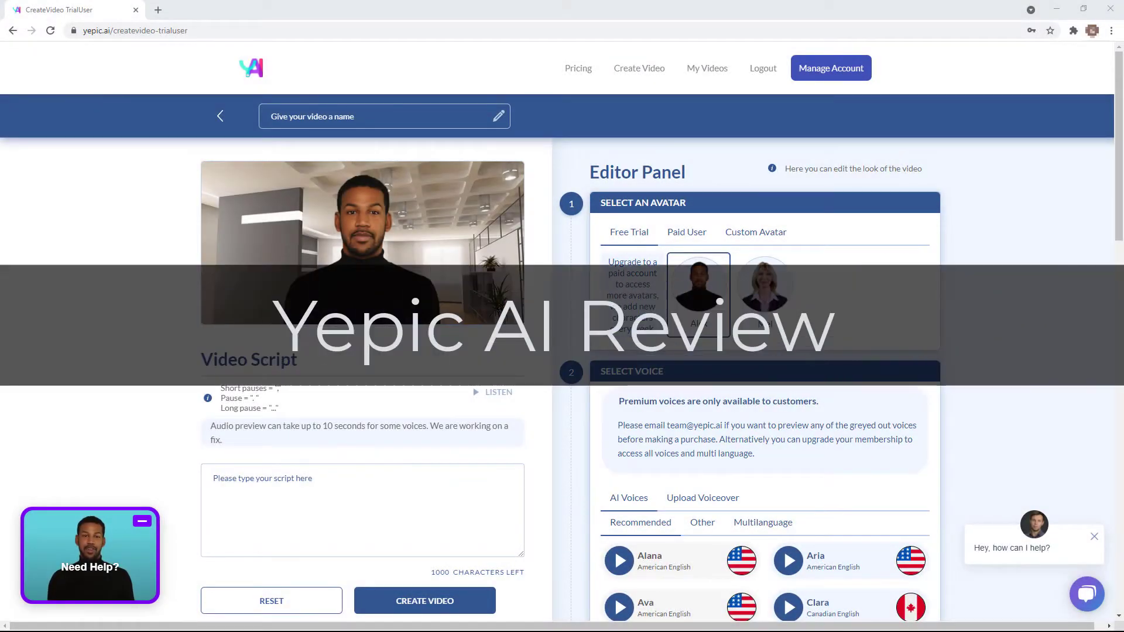
{"action": "mouse_move", "coordinate": [118, 252]}
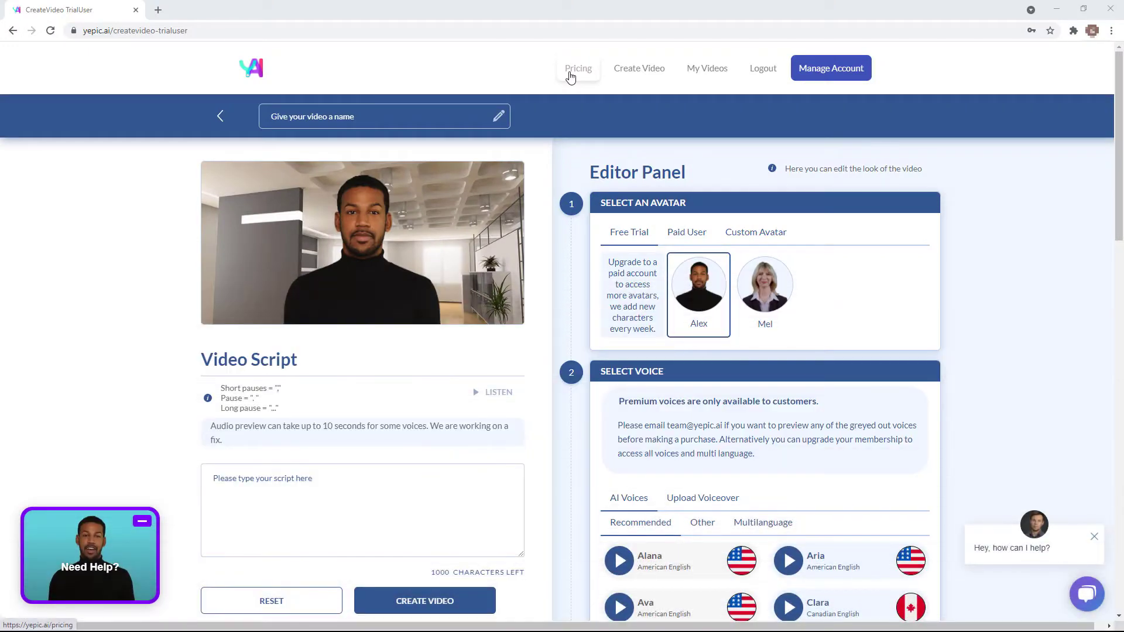
View Yepic AI's pricing plans, then switch to Synthesia's pricing page.
{"action": "left_click", "coordinate": [577, 68]}
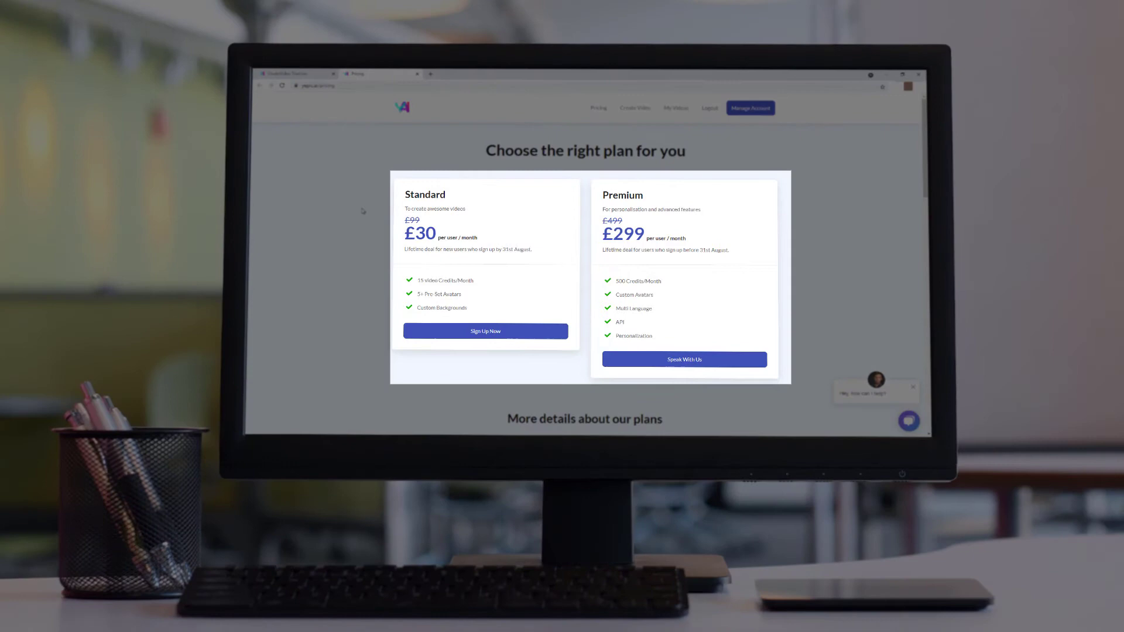
{"action": "mouse_move", "coordinate": [393, 227]}
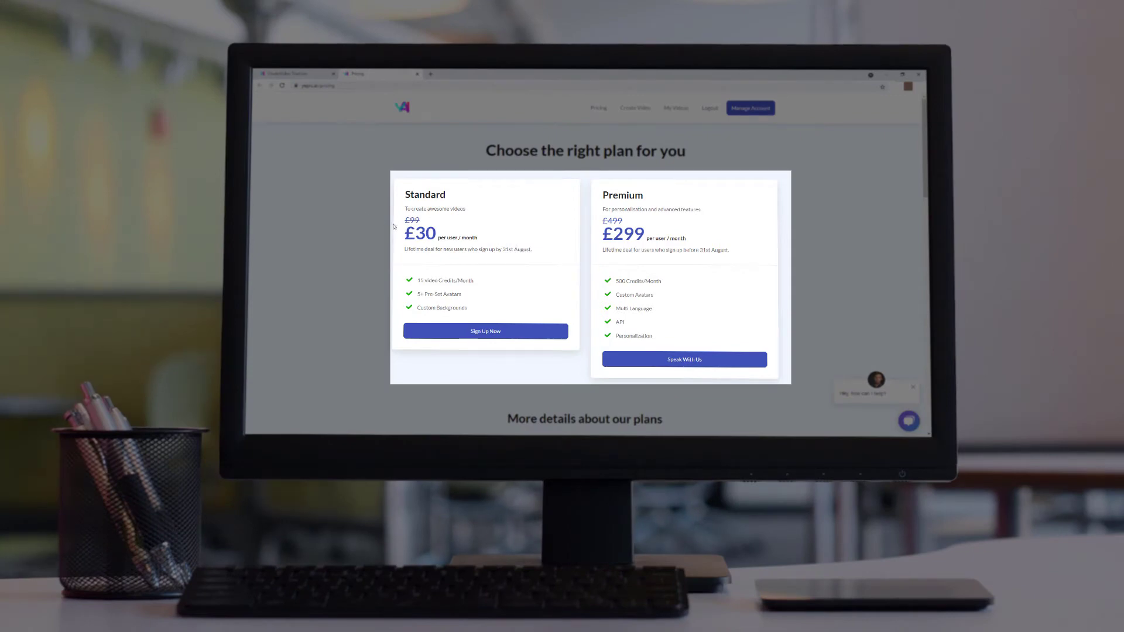
{"action": "mouse_move", "coordinate": [534, 247]}
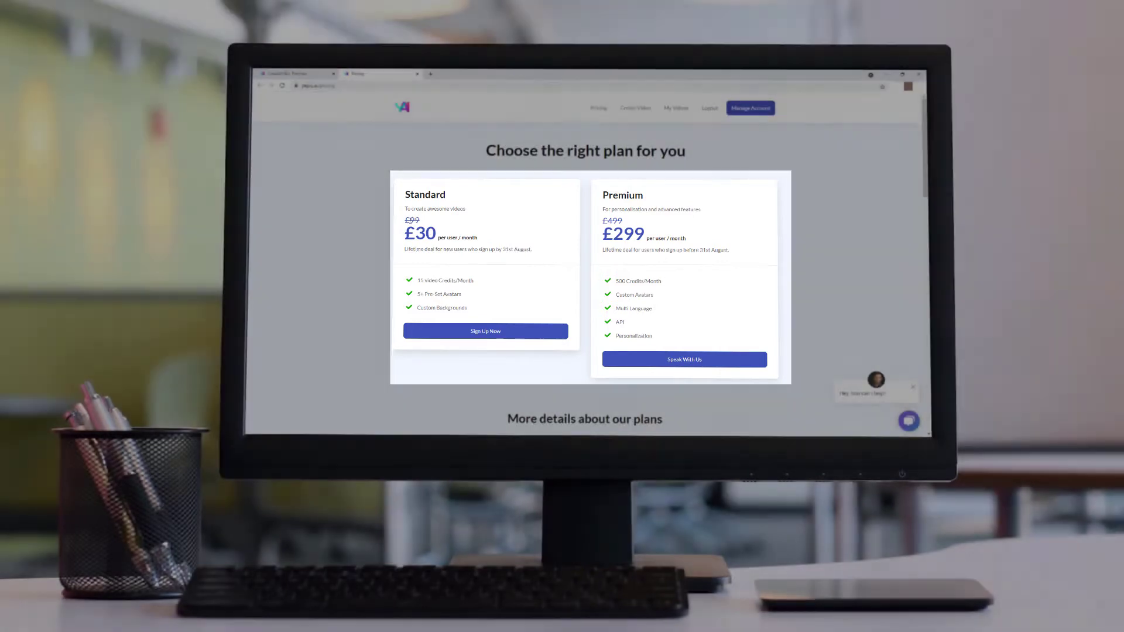
{"action": "left_click", "coordinate": [351, 10]}
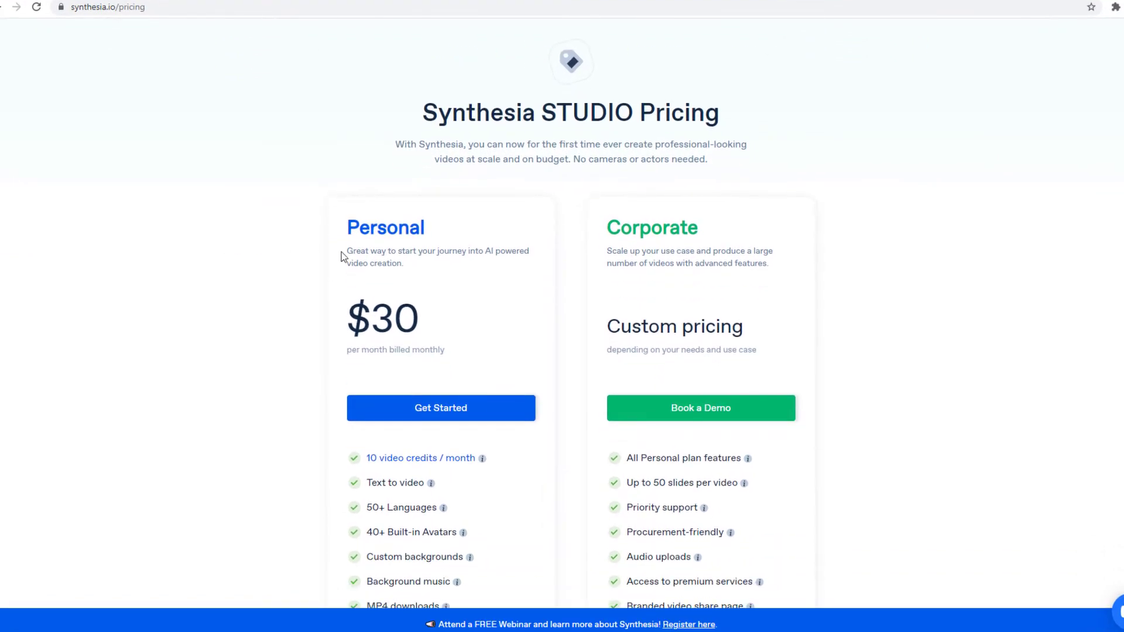
{"action": "mouse_move", "coordinate": [332, 319]}
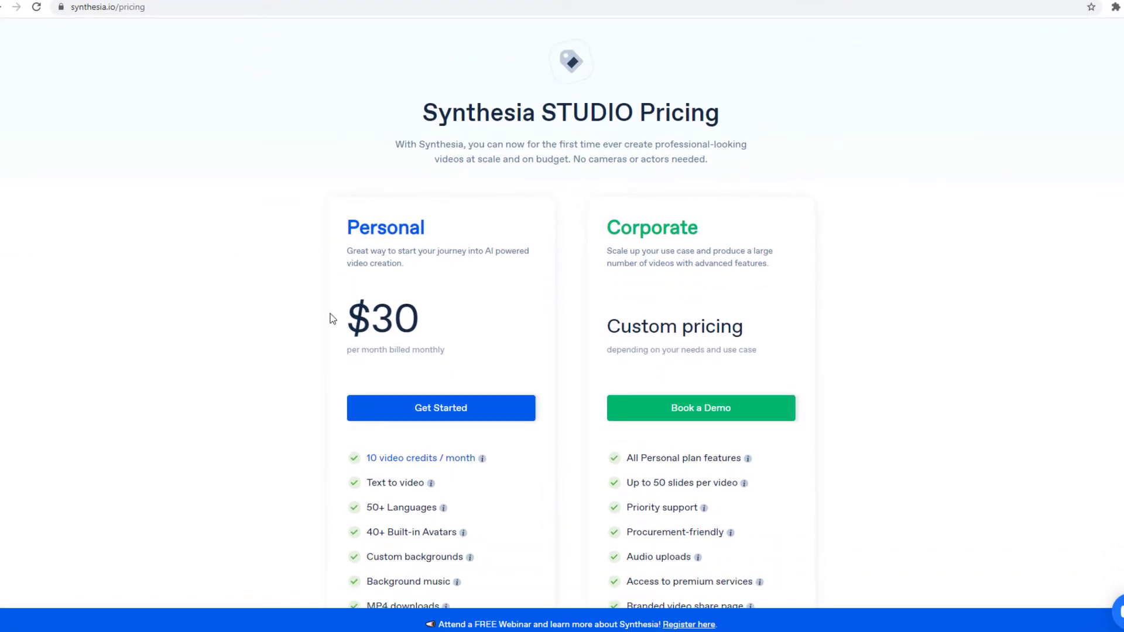
Scroll Synthesia's Personal plan features, check Yepic pricing, and return to Synthesia.
{"action": "scroll", "scroll_direction": "down", "scroll_amount": 3}
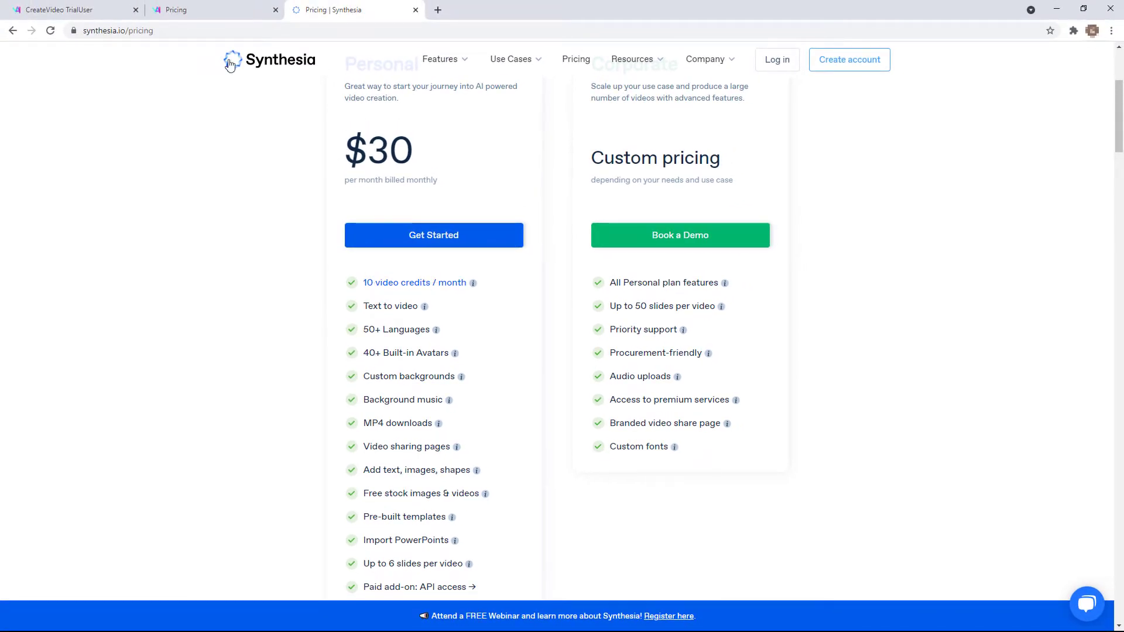
{"action": "left_click", "coordinate": [213, 9]}
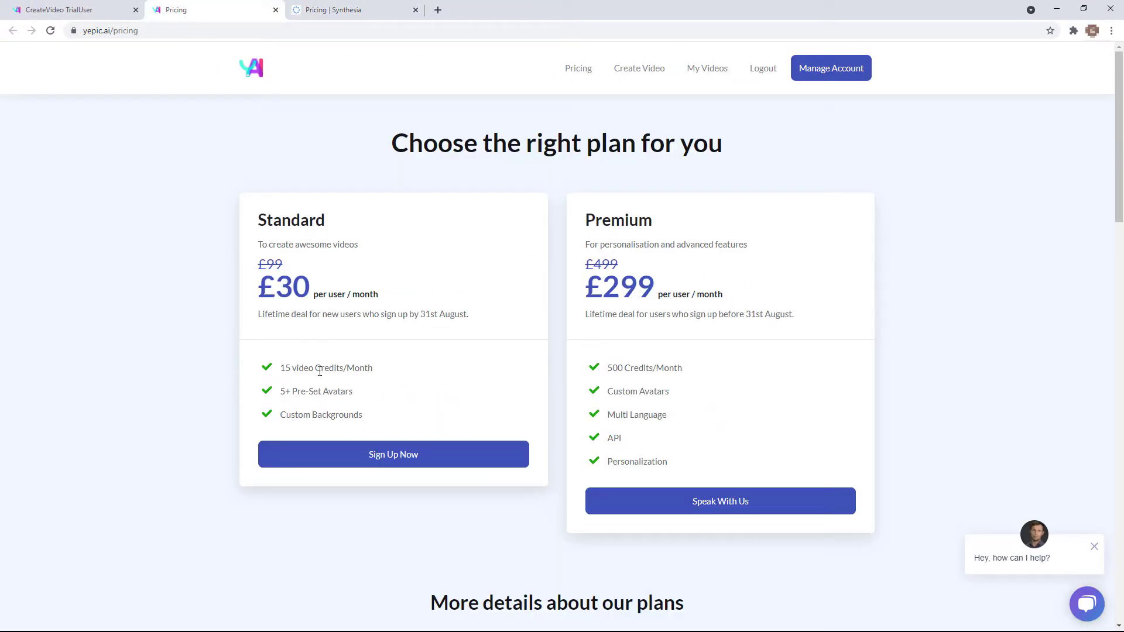
{"action": "mouse_move", "coordinate": [329, 10]}
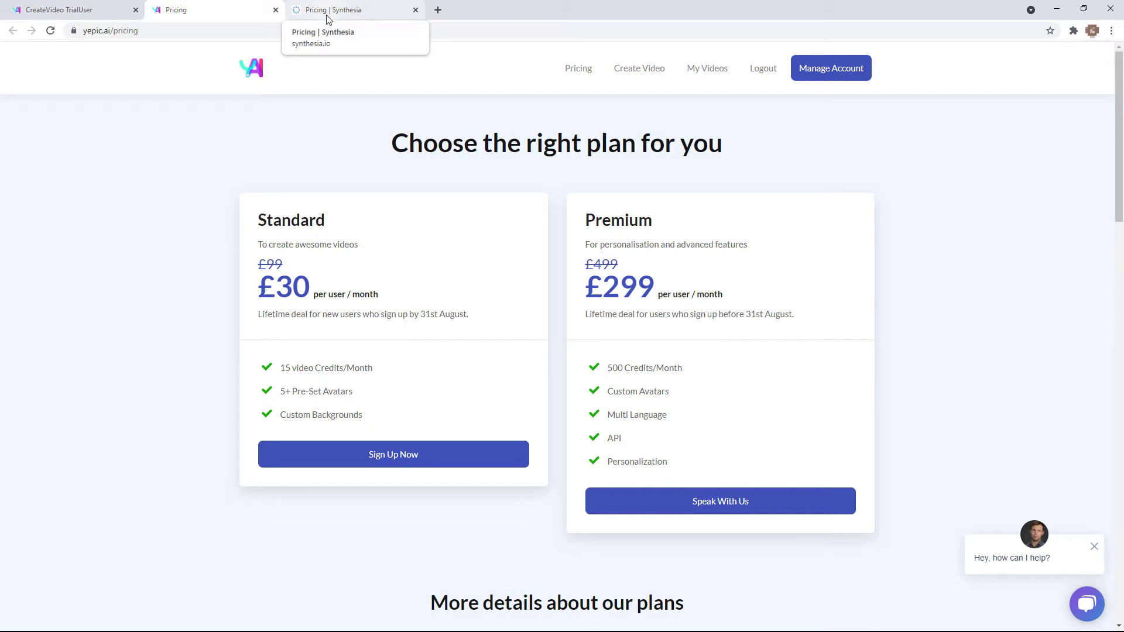
{"action": "left_click", "coordinate": [330, 10]}
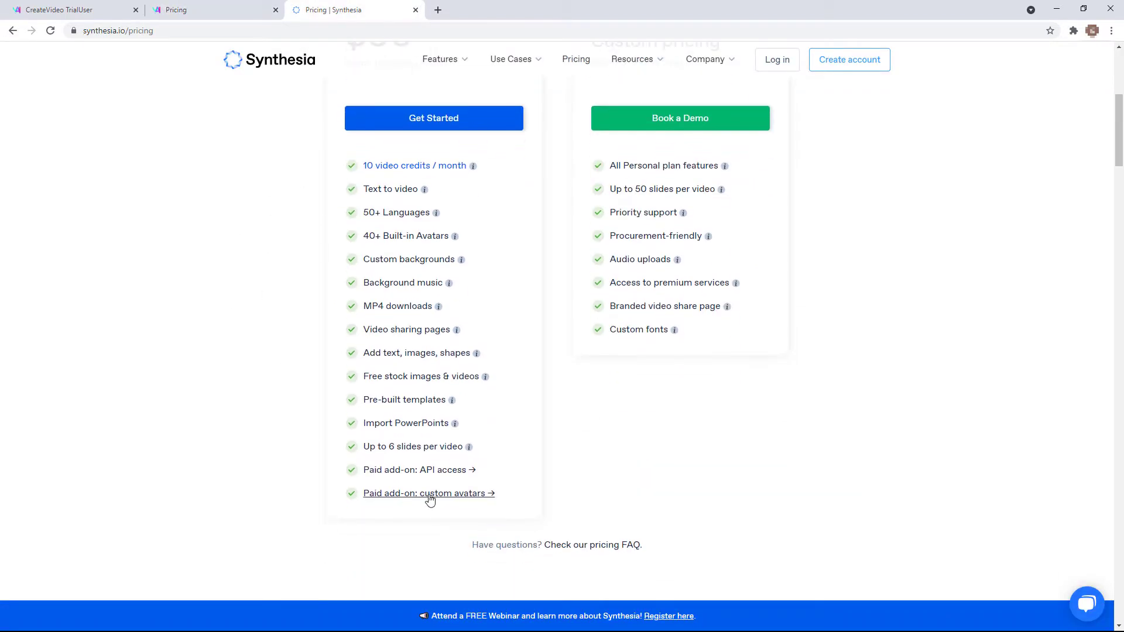
{"action": "mouse_move", "coordinate": [298, 371]}
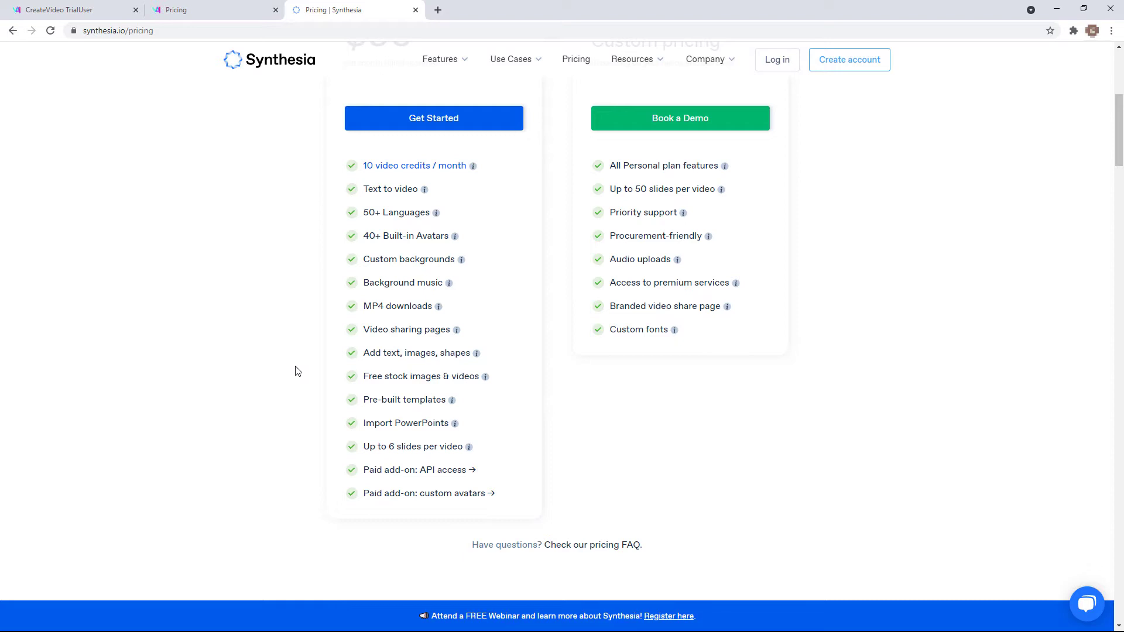
{"action": "mouse_move", "coordinate": [343, 186]}
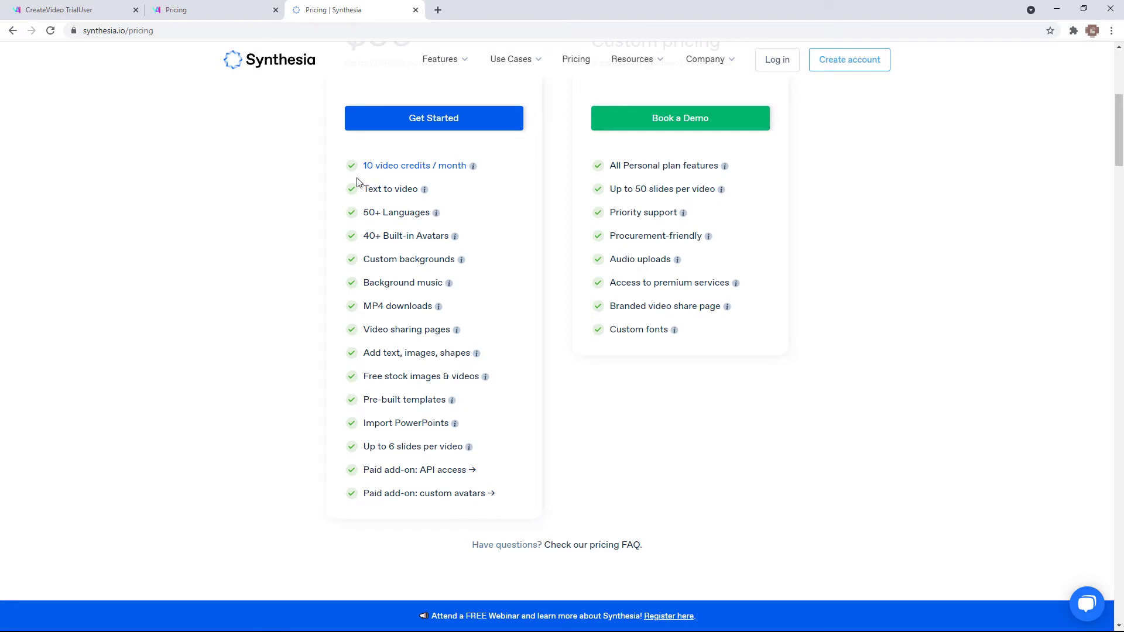
{"action": "mouse_move", "coordinate": [295, 263]}
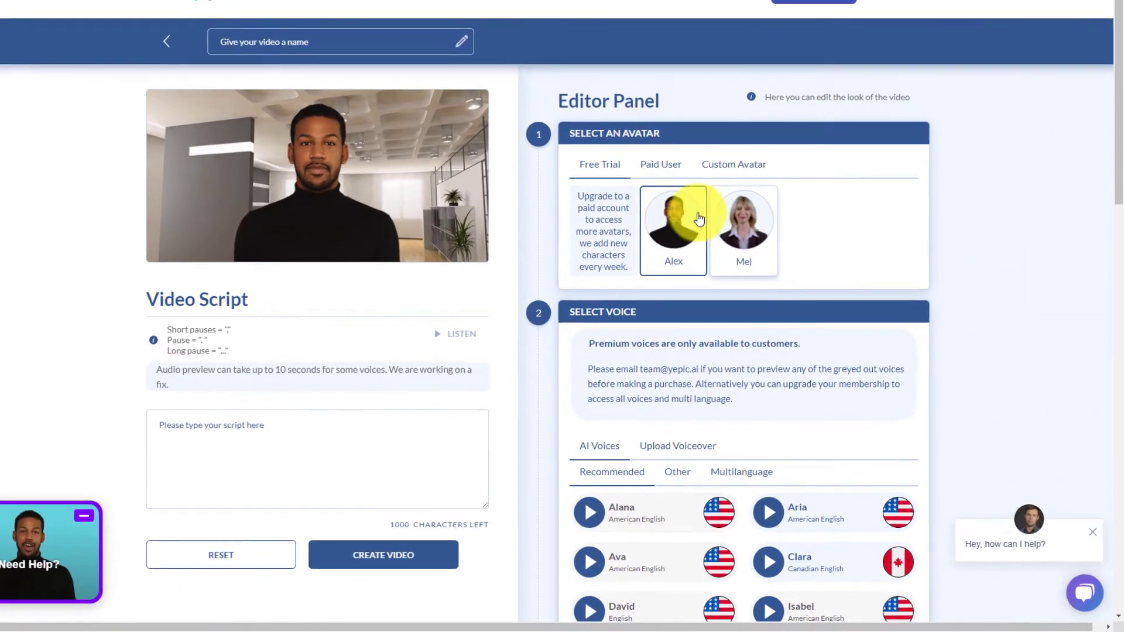
Browse Mel, paid and custom avatars, then return to Alex under Free Trial.
{"action": "left_click", "coordinate": [743, 222]}
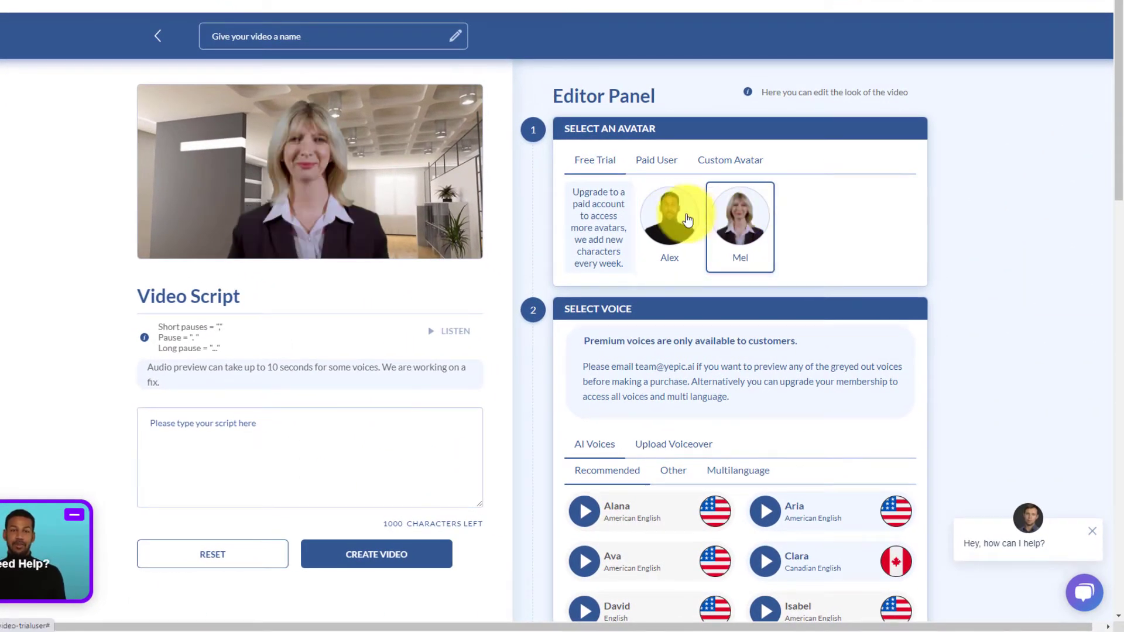
{"action": "left_click", "coordinate": [668, 219]}
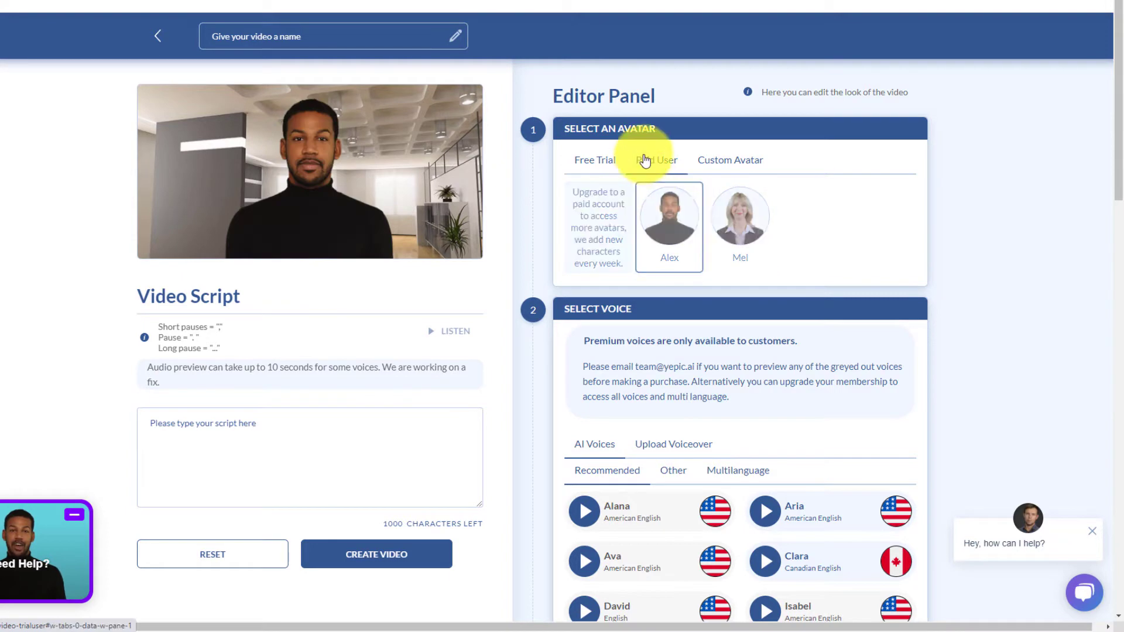
{"action": "left_click", "coordinate": [655, 160]}
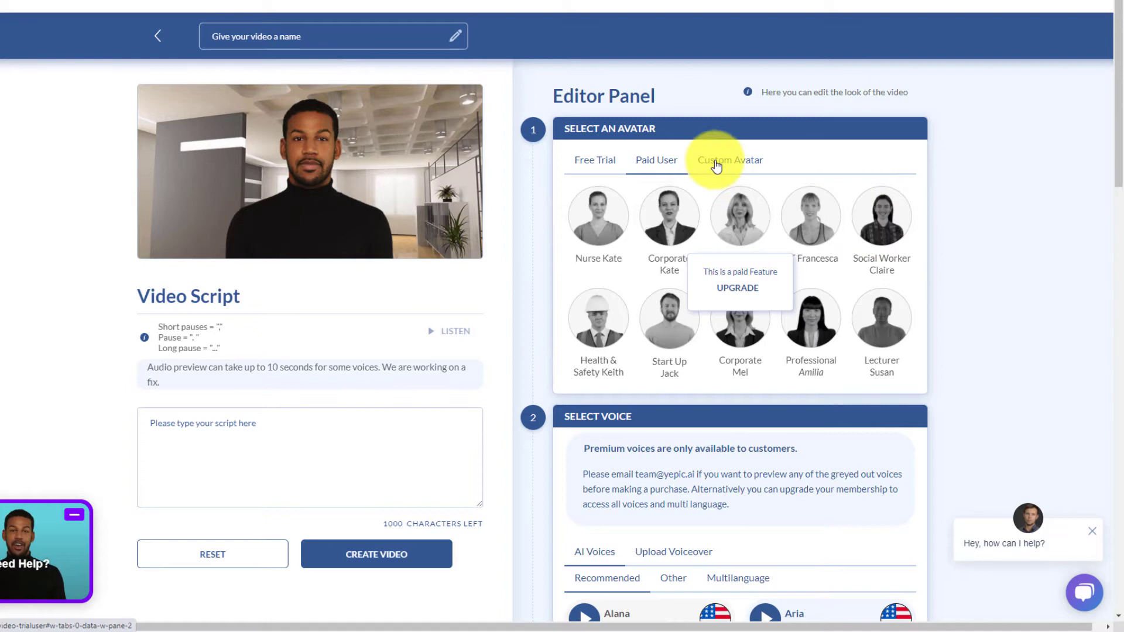
{"action": "left_click", "coordinate": [730, 160]}
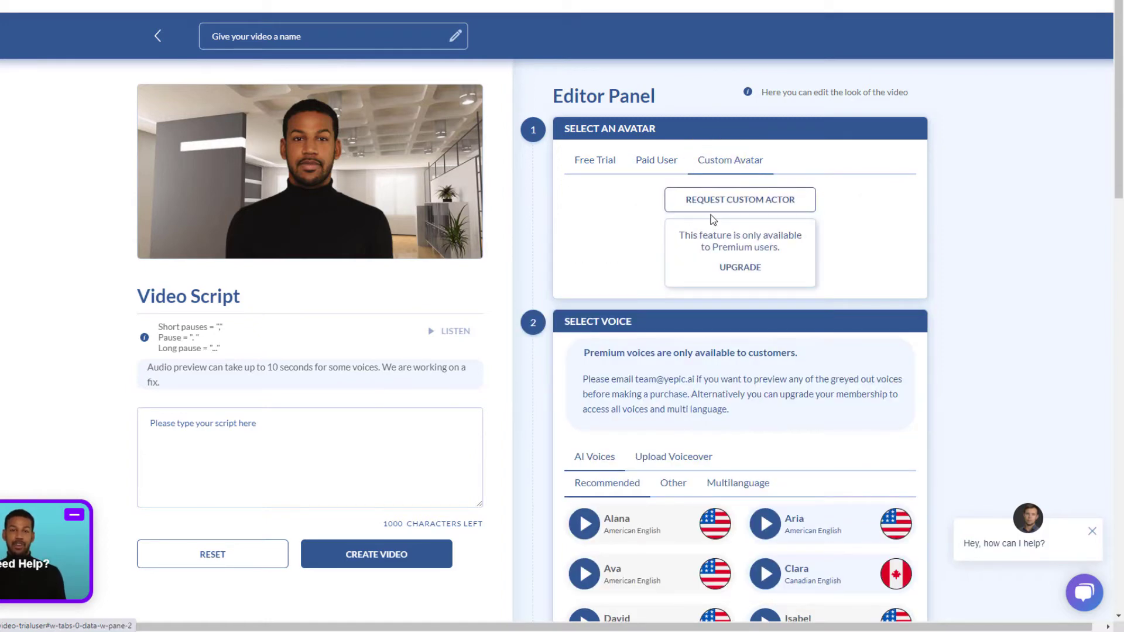
{"action": "left_click", "coordinate": [594, 159]}
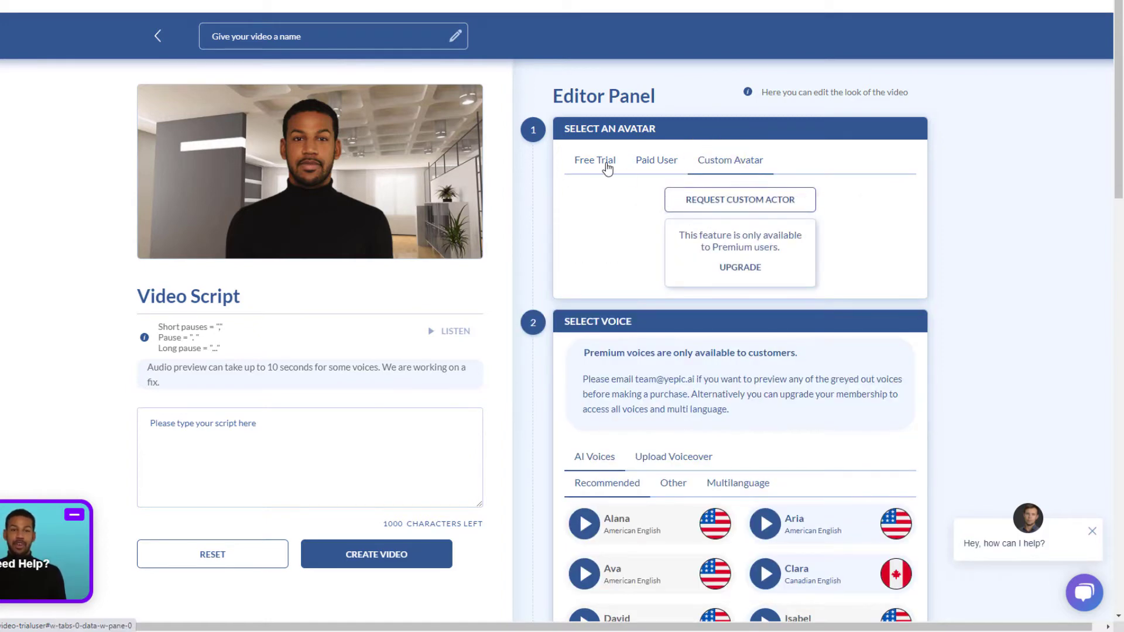
{"action": "left_click", "coordinate": [594, 160]}
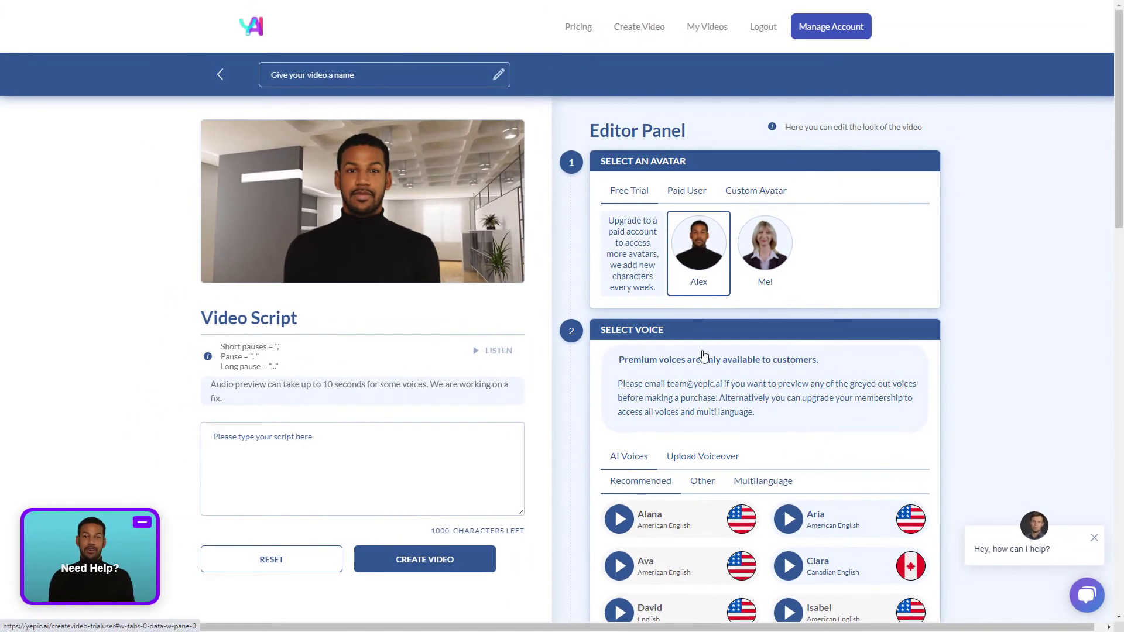
Type 'Hello and welcome,' followed by a pause and the next sentence's start.
{"action": "scroll", "scroll_direction": "down", "scroll_amount": 3}
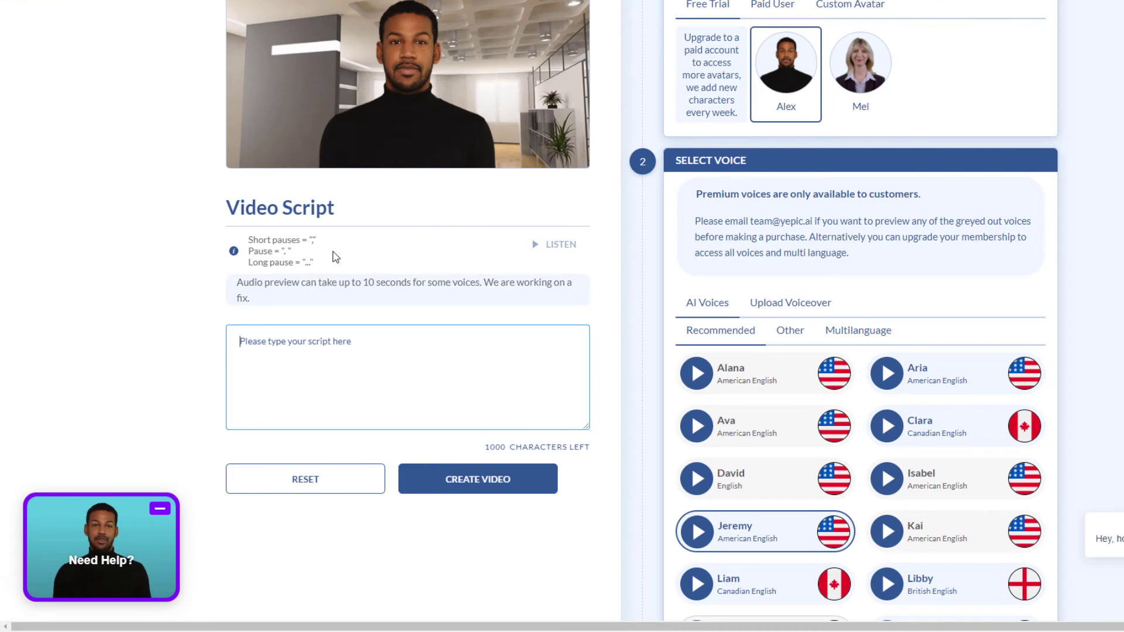
{"action": "type", "text": "Hello and welcome, to the end of my video"}
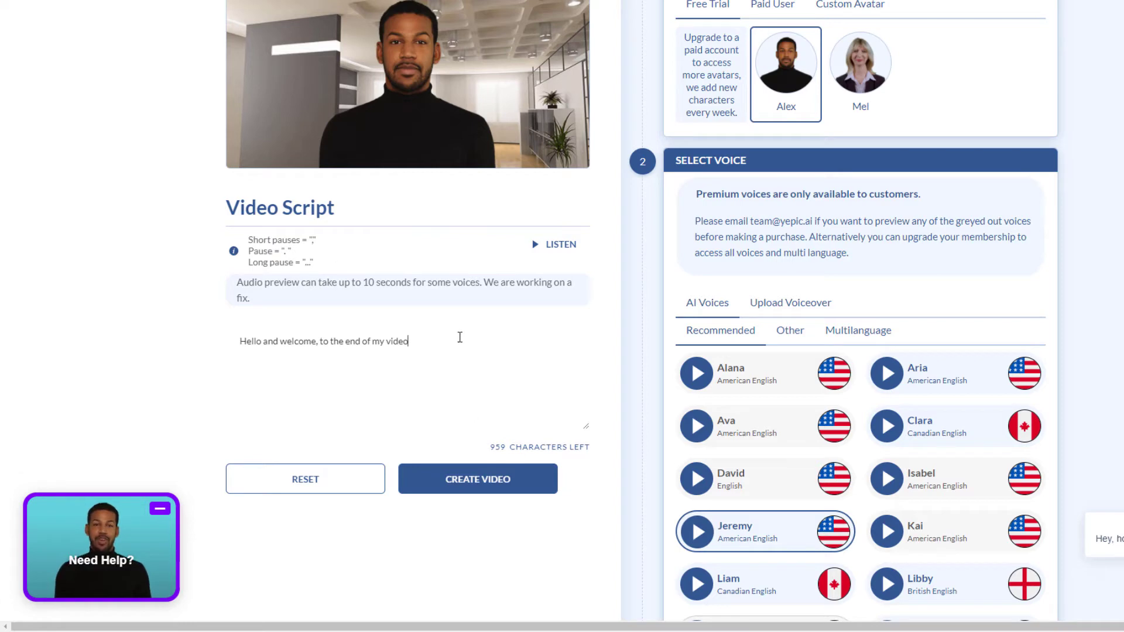
{"action": "type", "text": "."}
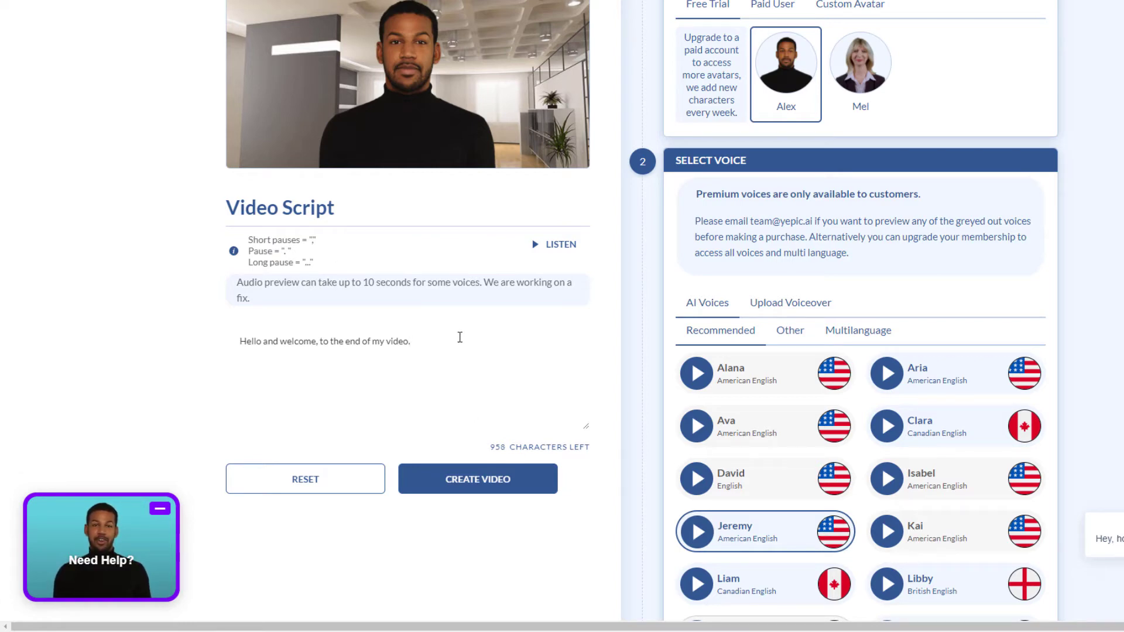
{"action": "type", "text": "Th"}
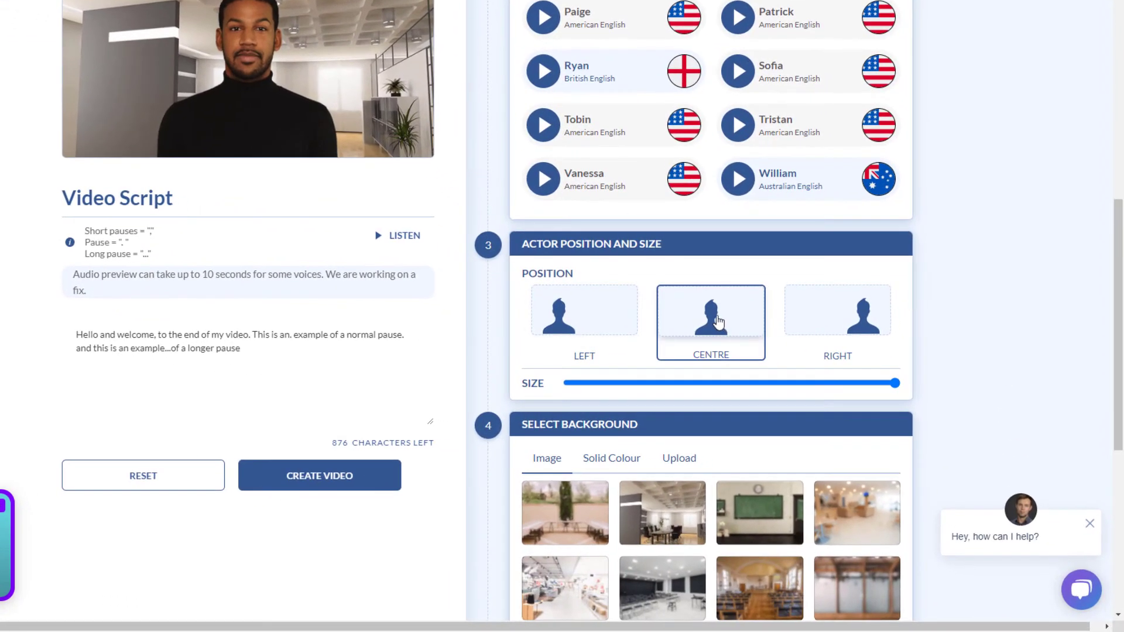
{"action": "scroll", "scroll_direction": "down", "scroll_amount": 3}
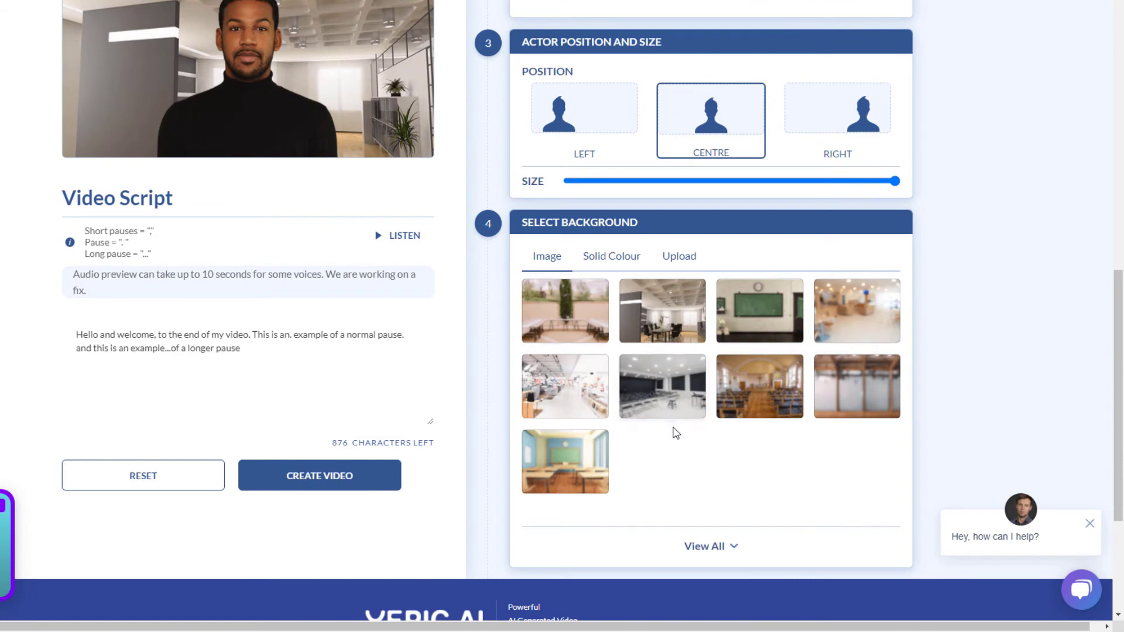
{"action": "left_click", "coordinate": [611, 256]}
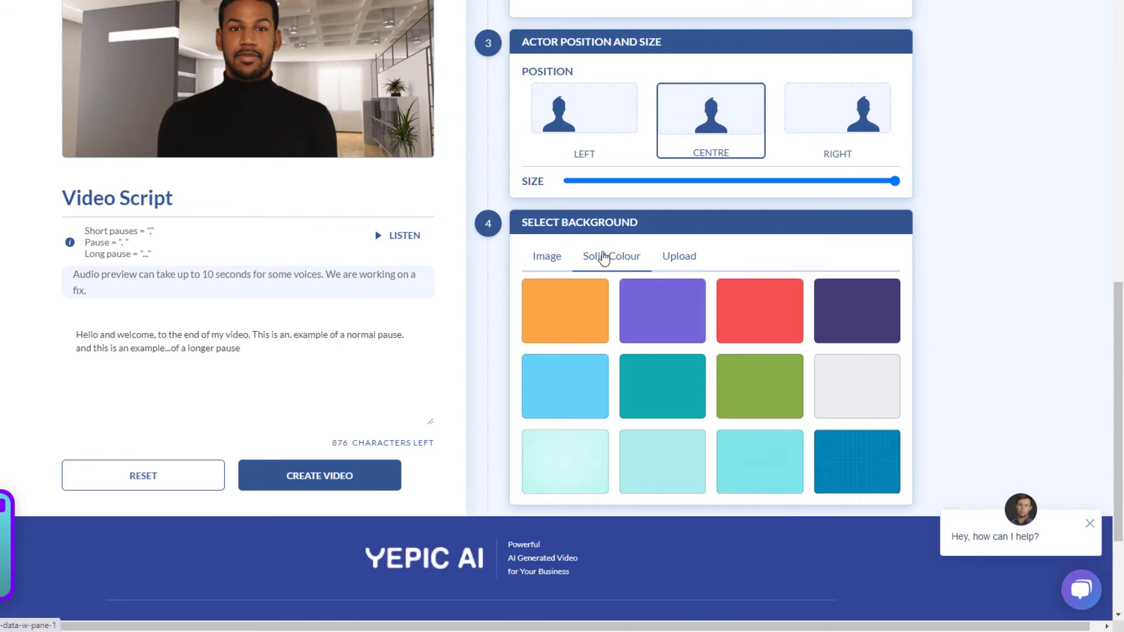
{"action": "left_click", "coordinate": [677, 256]}
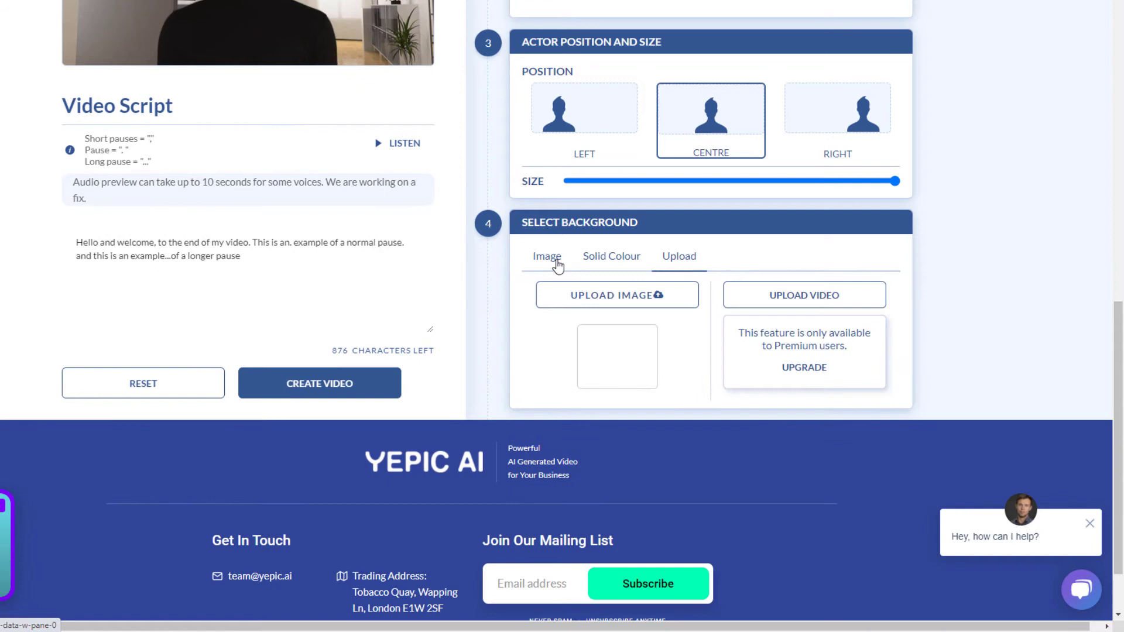
{"action": "left_click", "coordinate": [546, 255]}
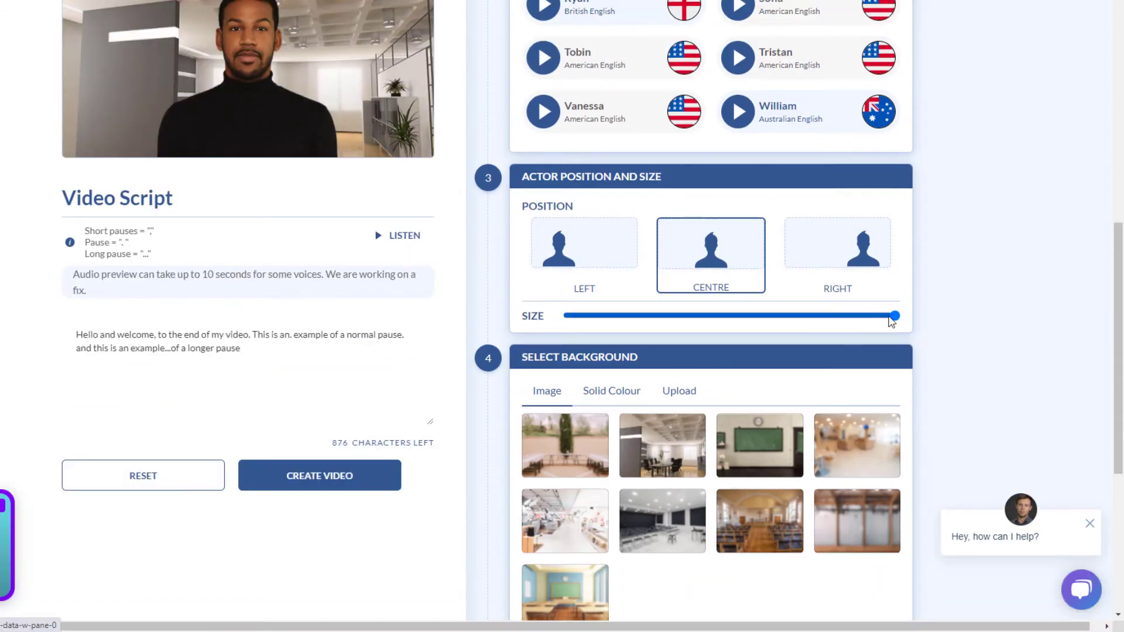
{"action": "left_click_drag", "start_coordinate": [894, 315], "coordinate": [772, 315]}
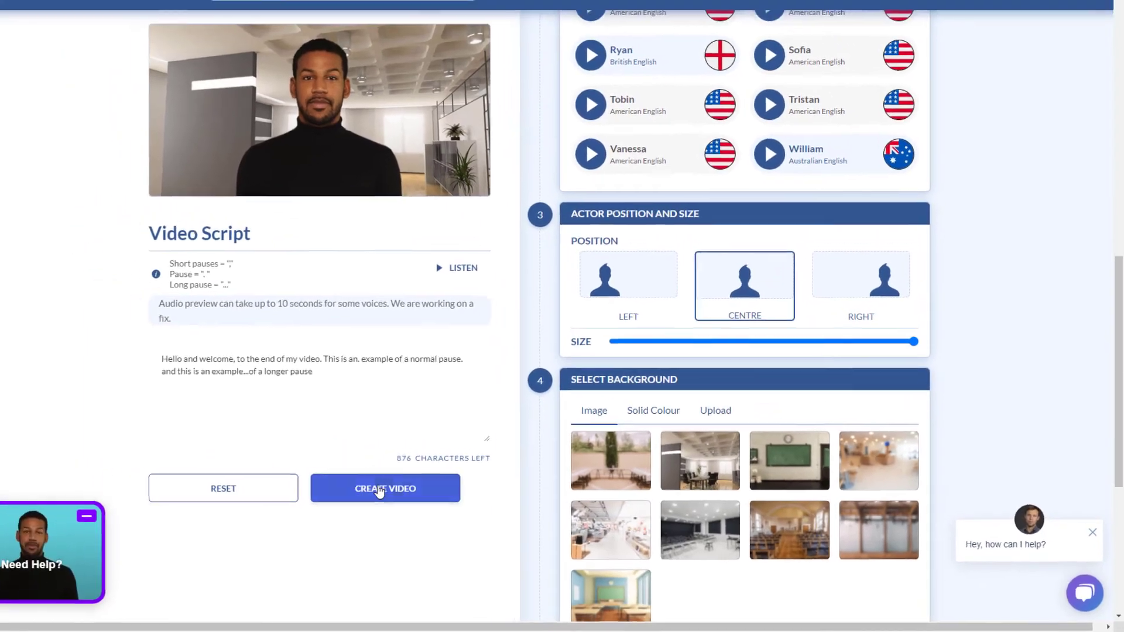
Submit the video for generation with Create Video.
{"action": "left_click", "coordinate": [385, 488]}
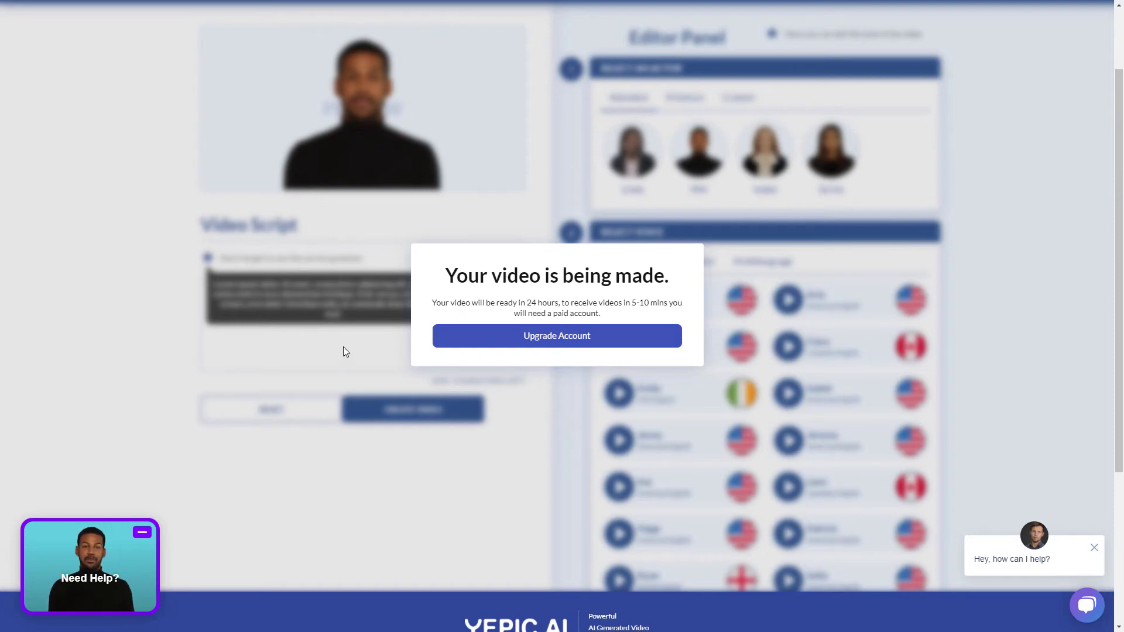
{"action": "mouse_move", "coordinate": [571, 430]}
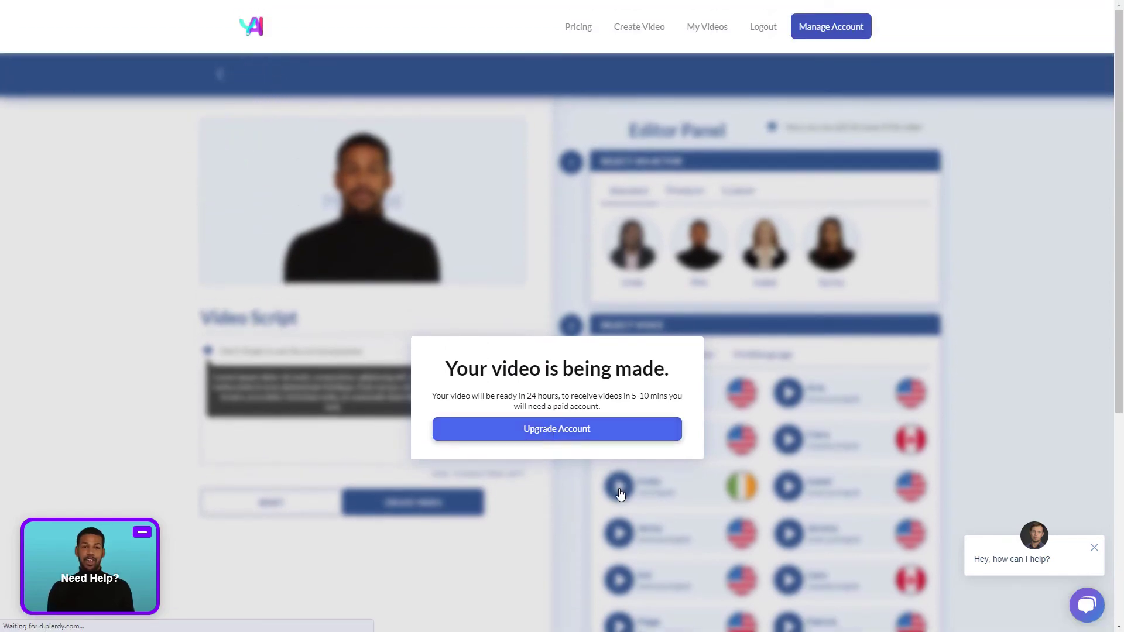
Open Yepic AI pricing and scroll through the Standard versus Premium feature table.
{"action": "left_click", "coordinate": [556, 429]}
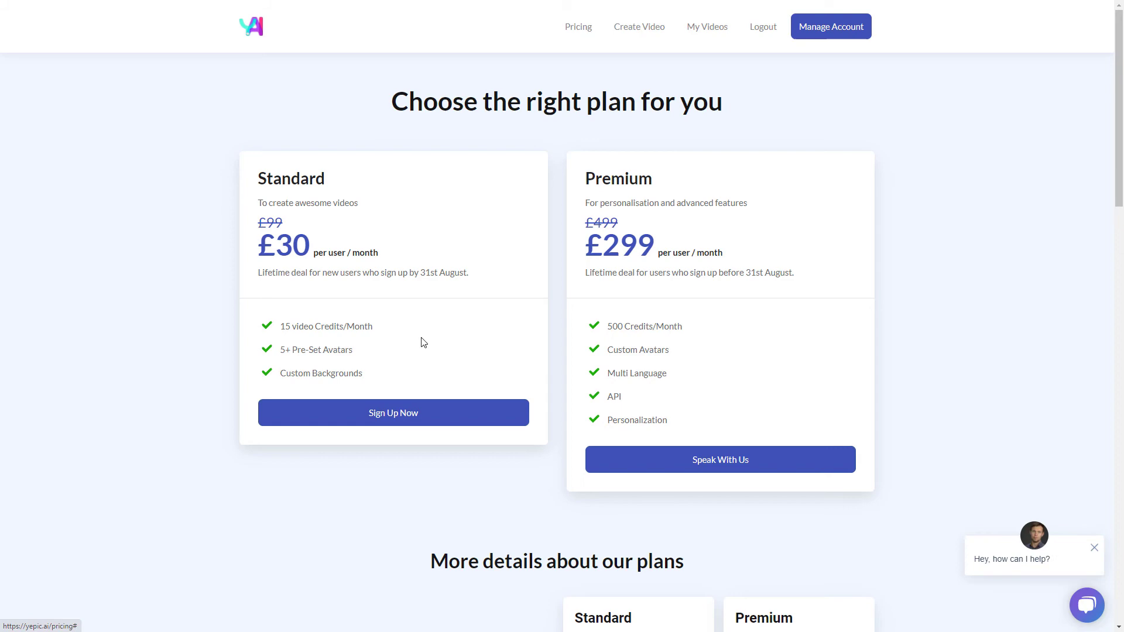
{"action": "scroll", "scroll_direction": "down", "scroll_amount": 3}
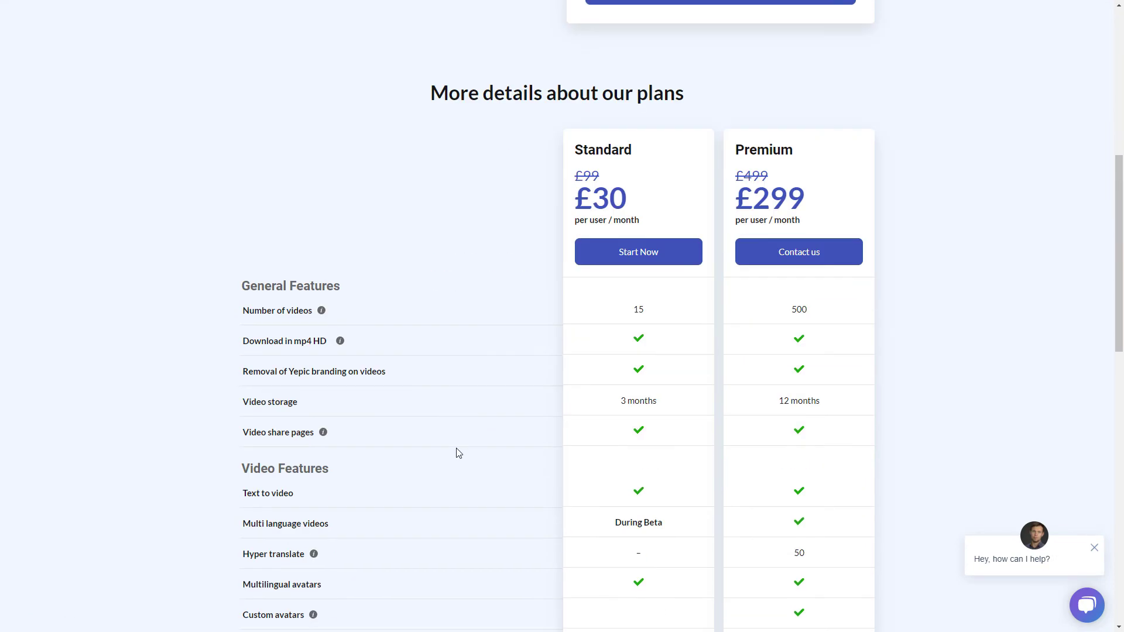
{"action": "scroll", "scroll_direction": "down", "scroll_amount": 3}
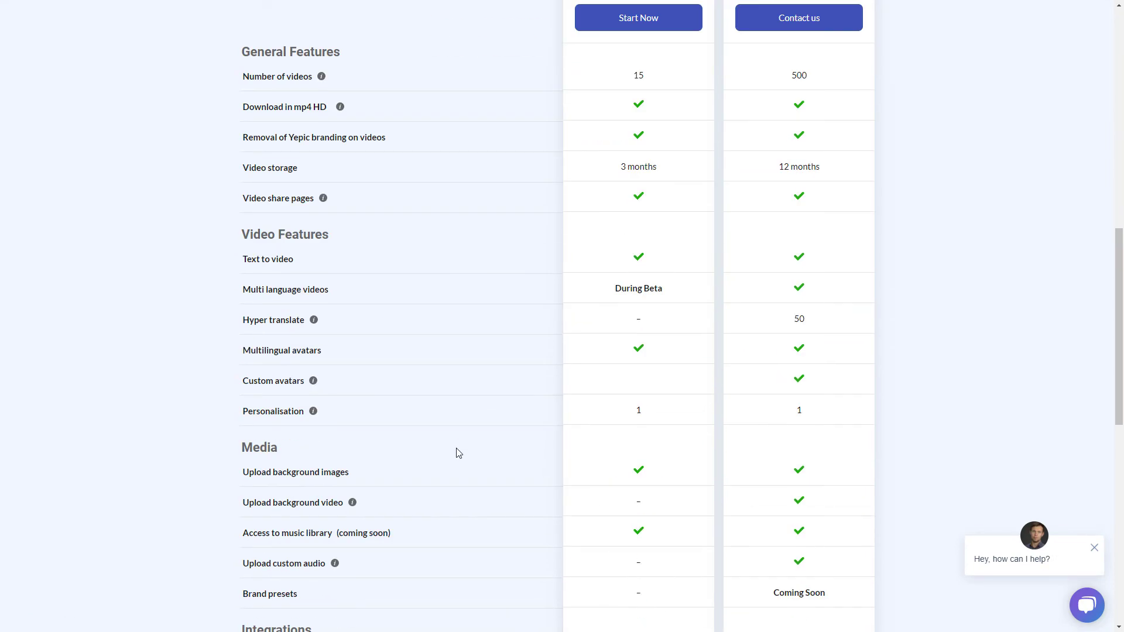
{"action": "scroll", "scroll_direction": "down", "scroll_amount": 3}
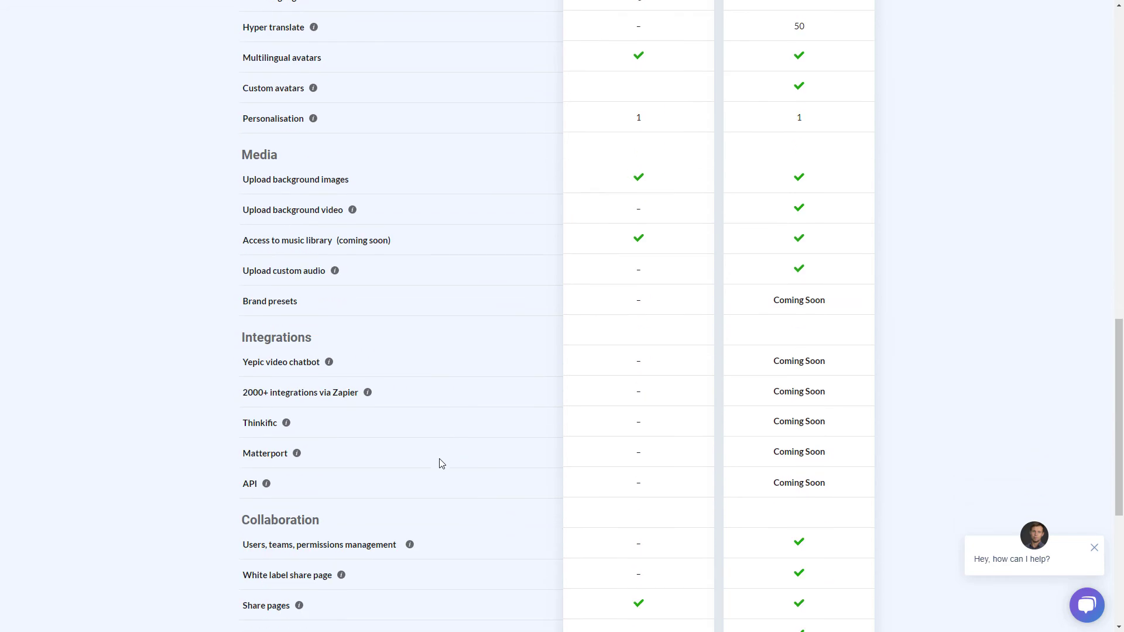
{"action": "scroll", "scroll_direction": "up", "scroll_amount": 3}
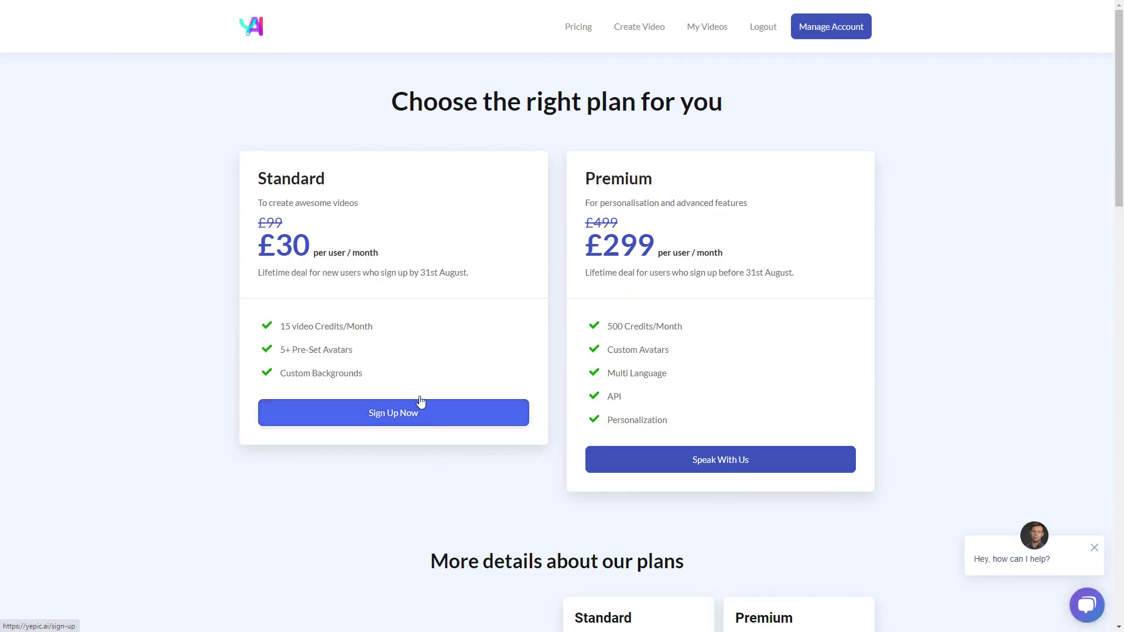
{"action": "mouse_move", "coordinate": [412, 199]}
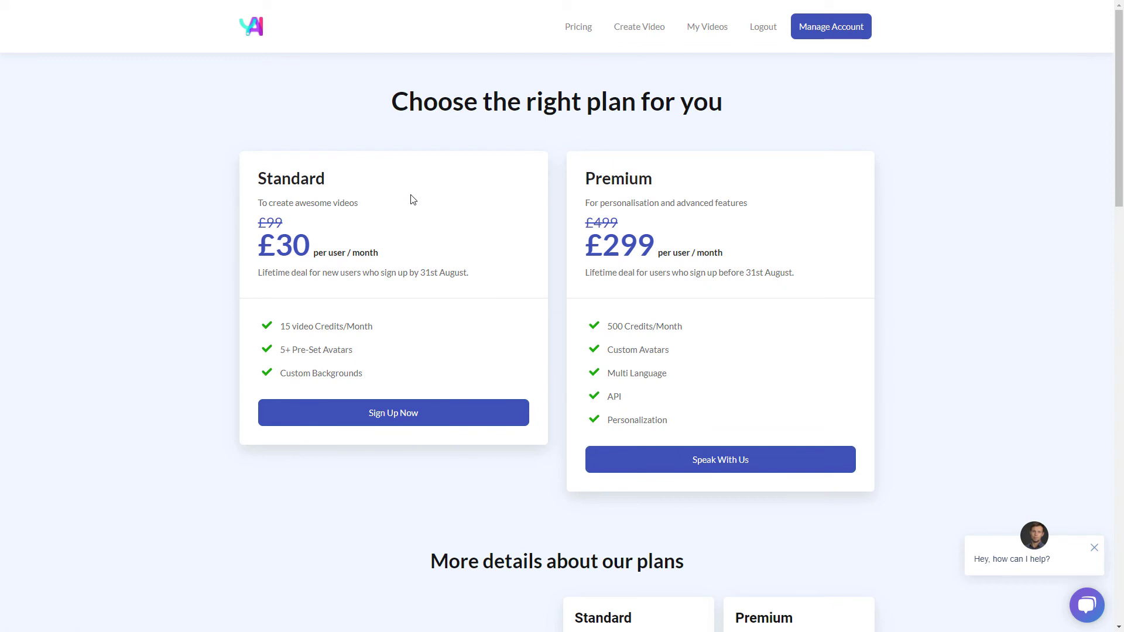